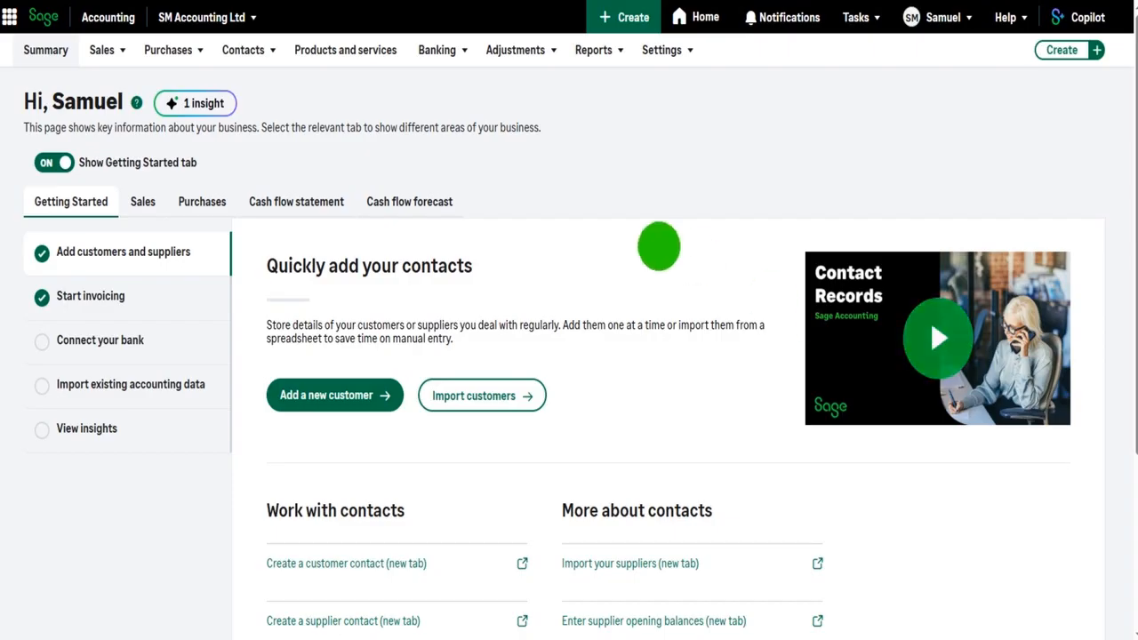
Navigate via Contacts > Customers to the customer record and open invoice SI-3 from Activity.
click(243, 49)
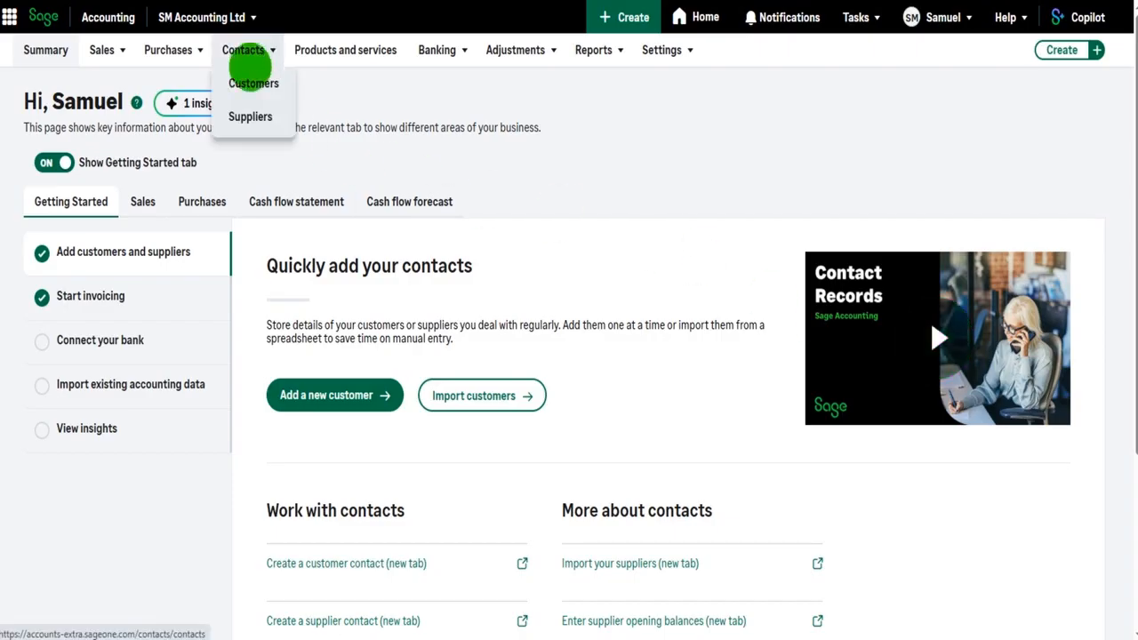
click(253, 83)
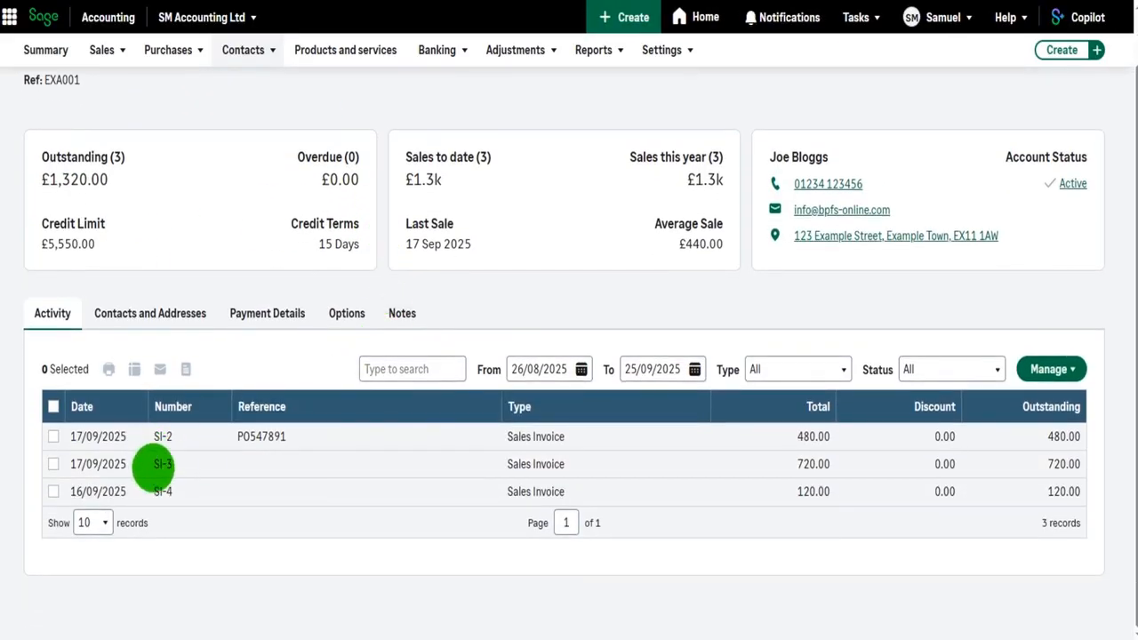
mouse_move(178, 471)
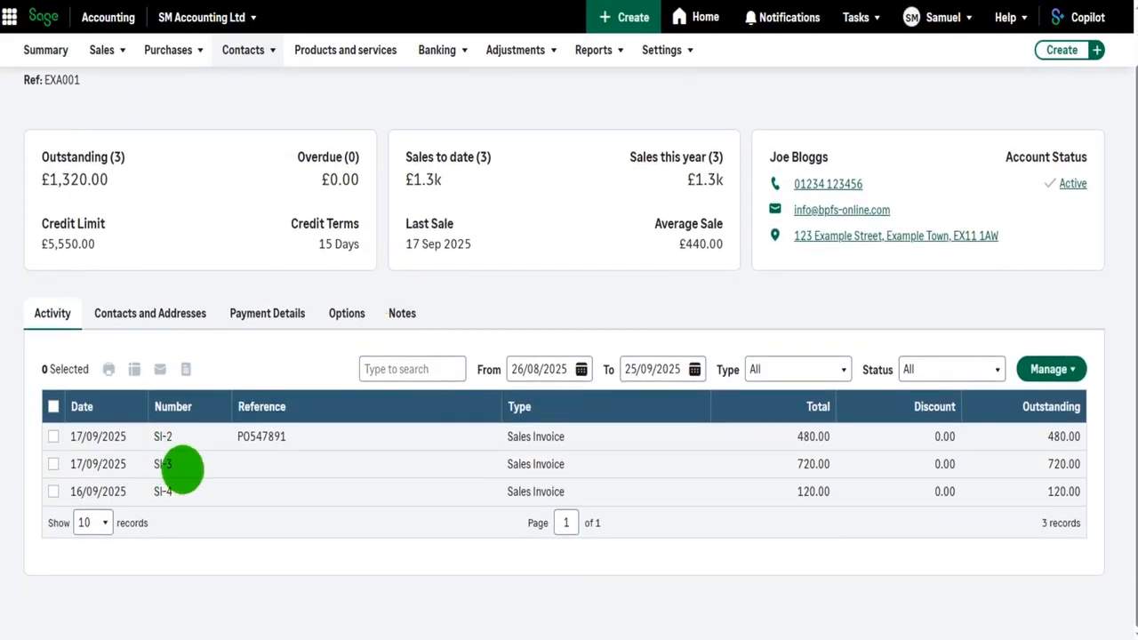
click(162, 463)
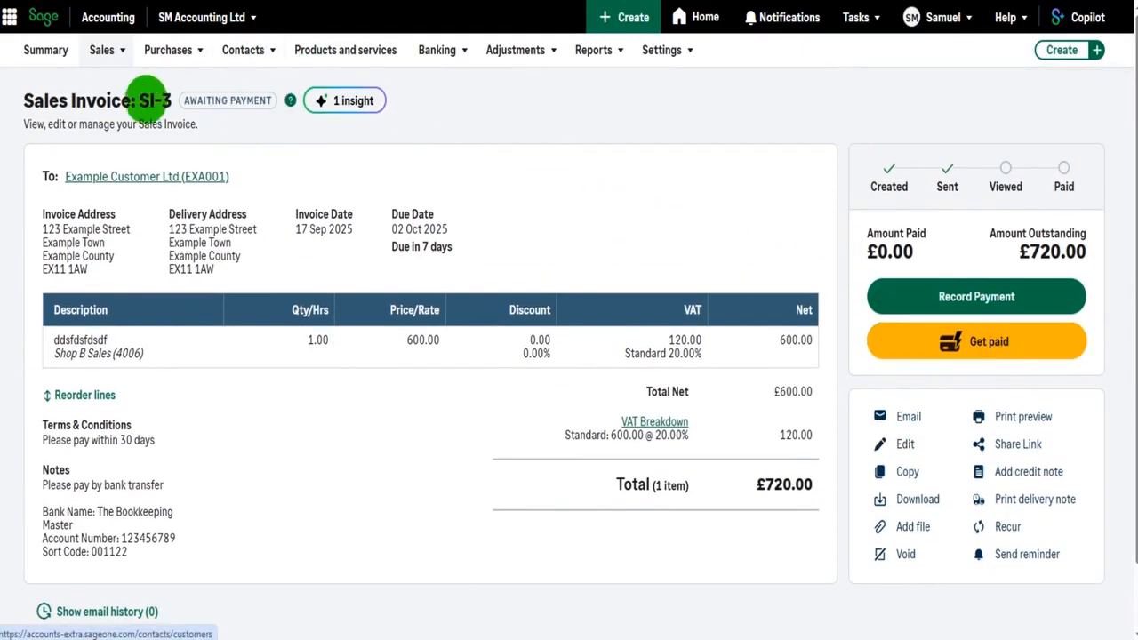
click(101, 49)
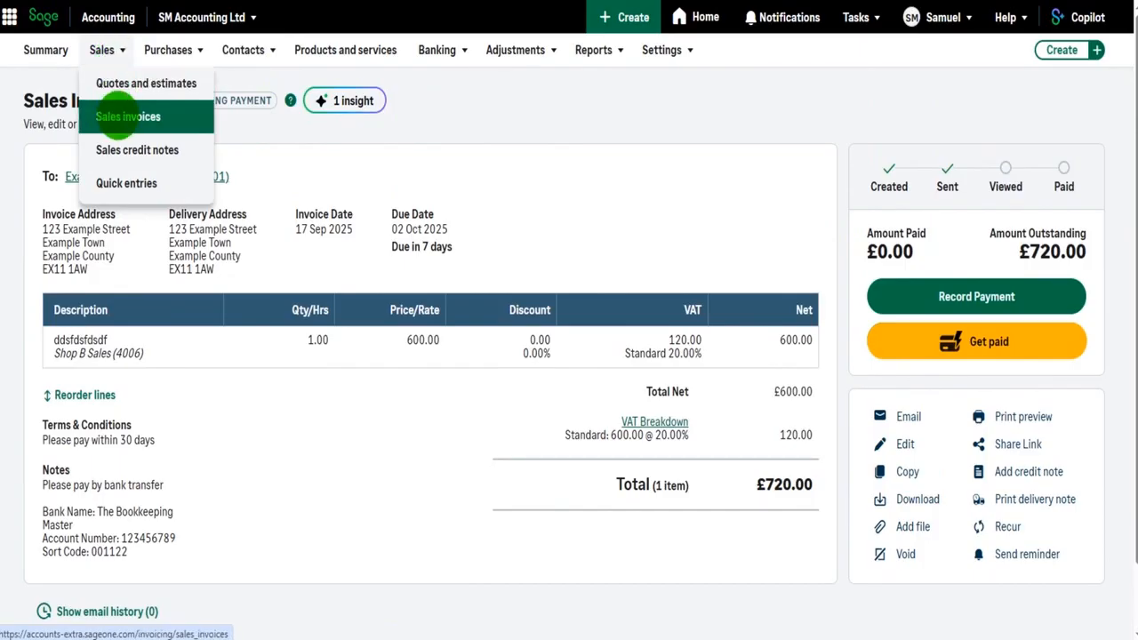
click(127, 116)
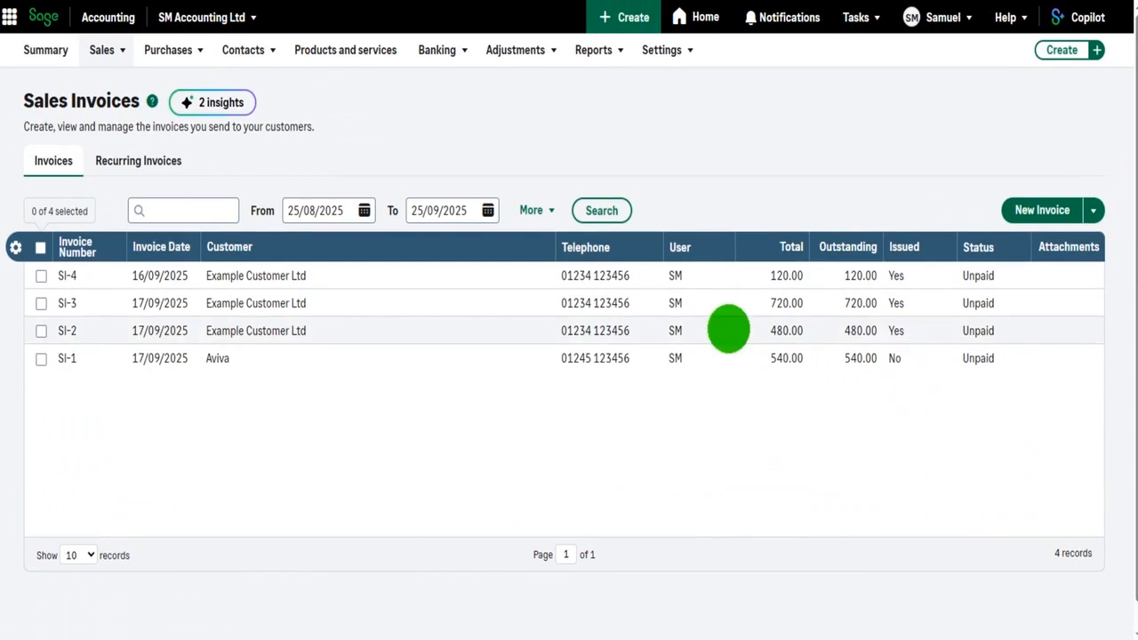
click(182, 211)
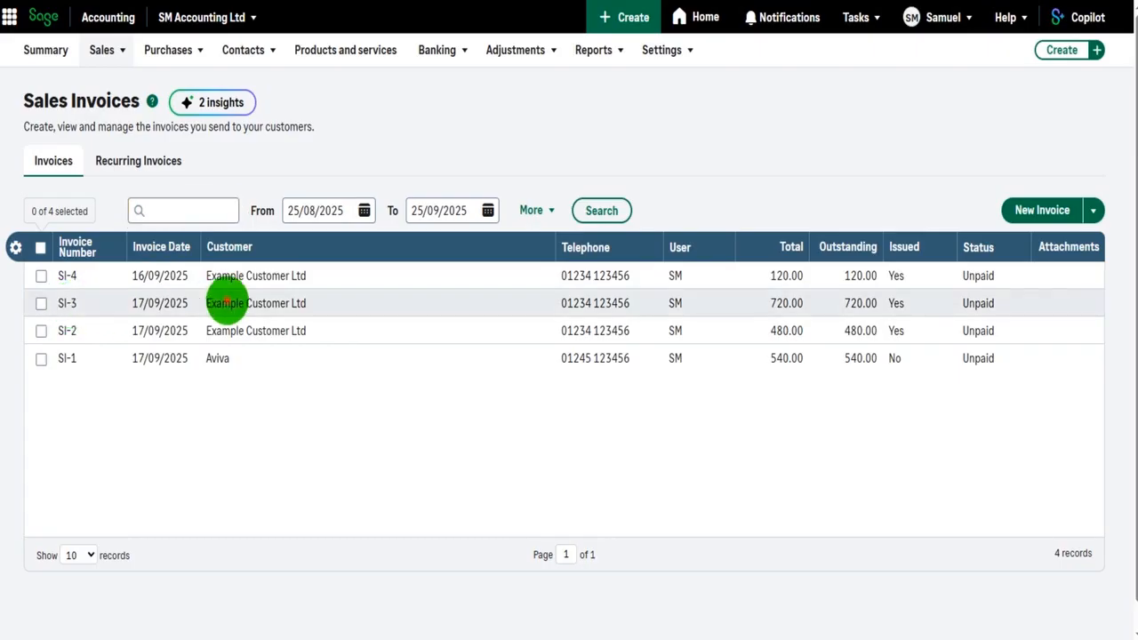
click(255, 303)
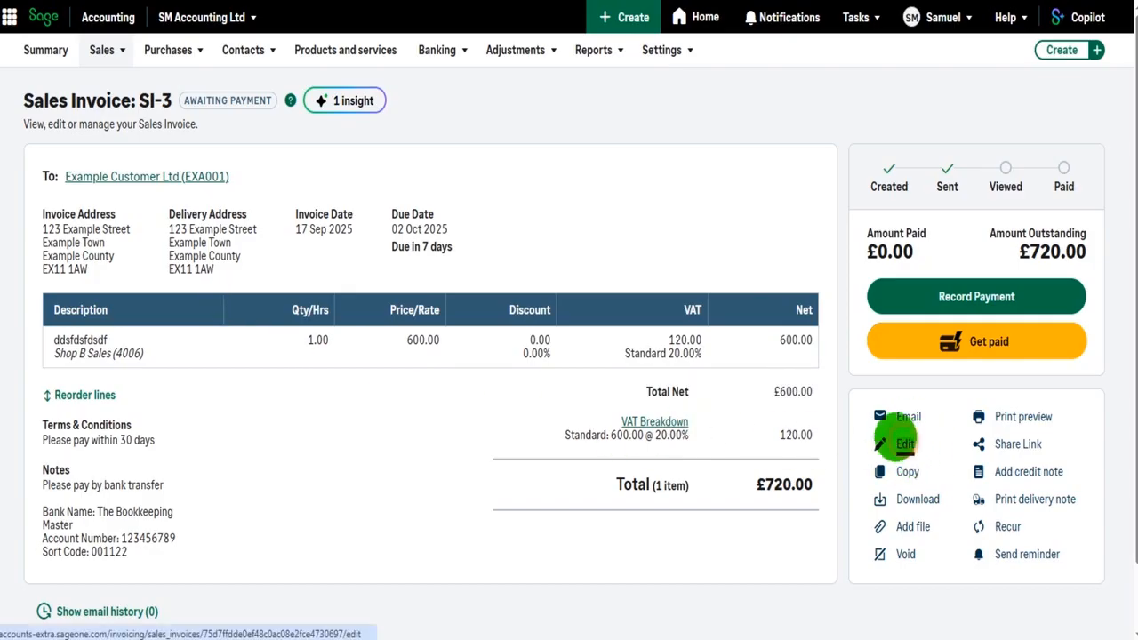
Edit SI-3, add 'PO:DIJDSDJSD898' as a new line in the first item's description, and save.
click(905, 443)
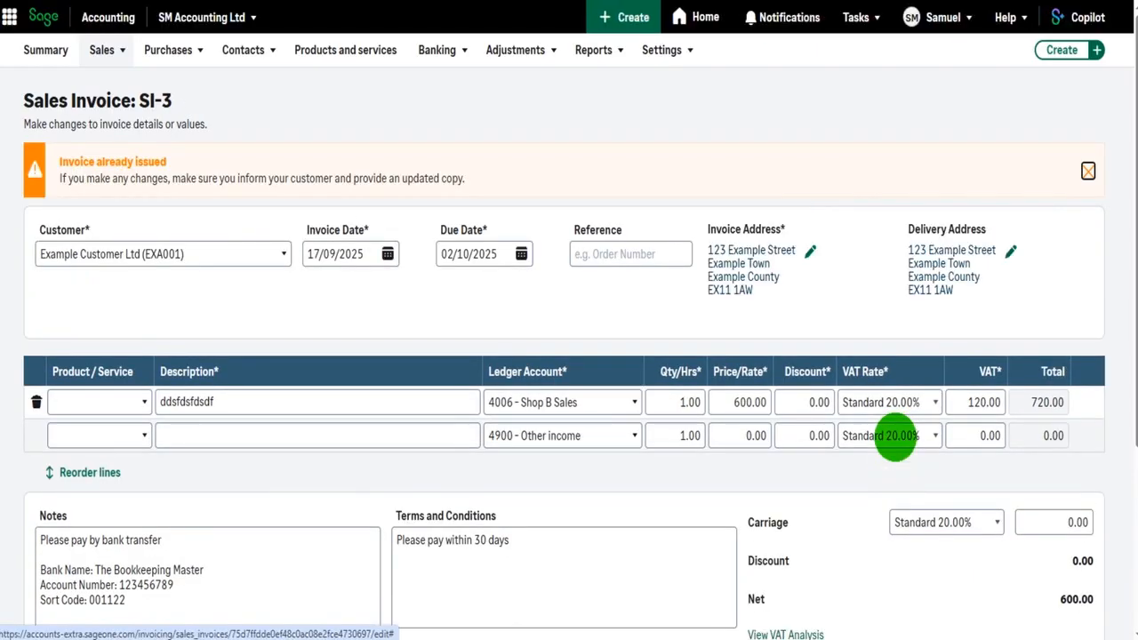
scroll(down, 3)
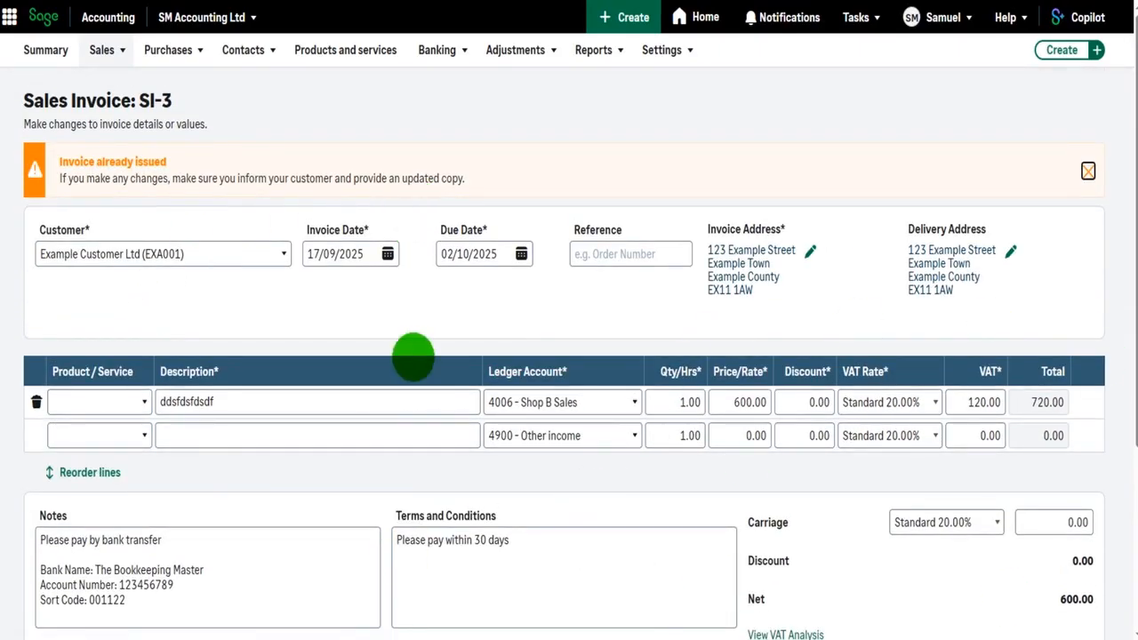
mouse_move(333, 429)
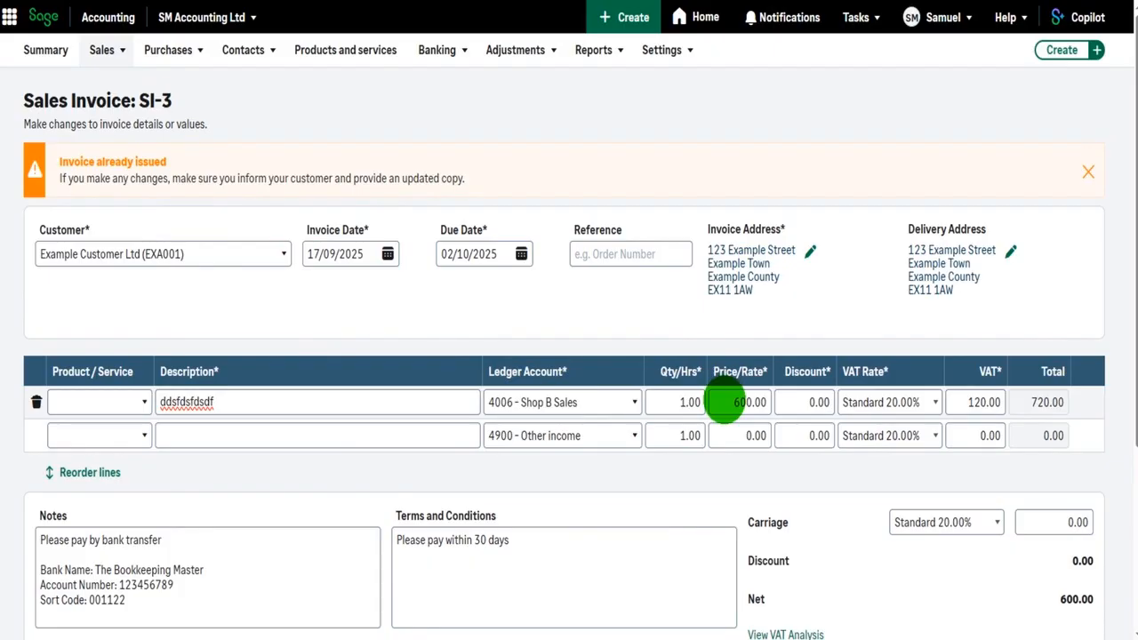
scroll(down, 3)
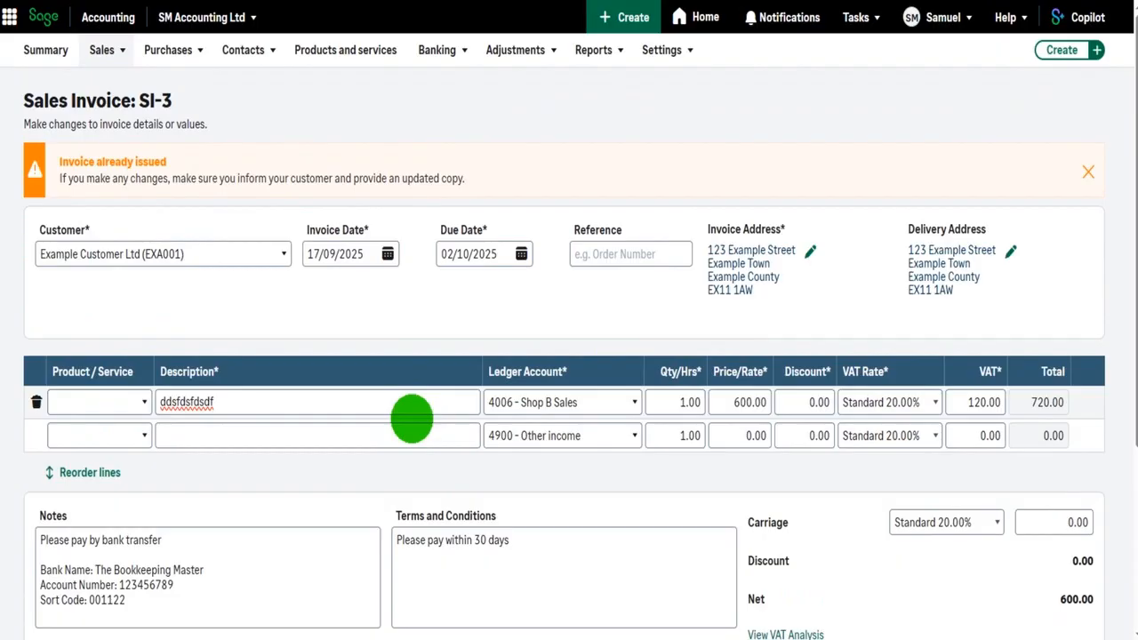
scroll(down, 3)
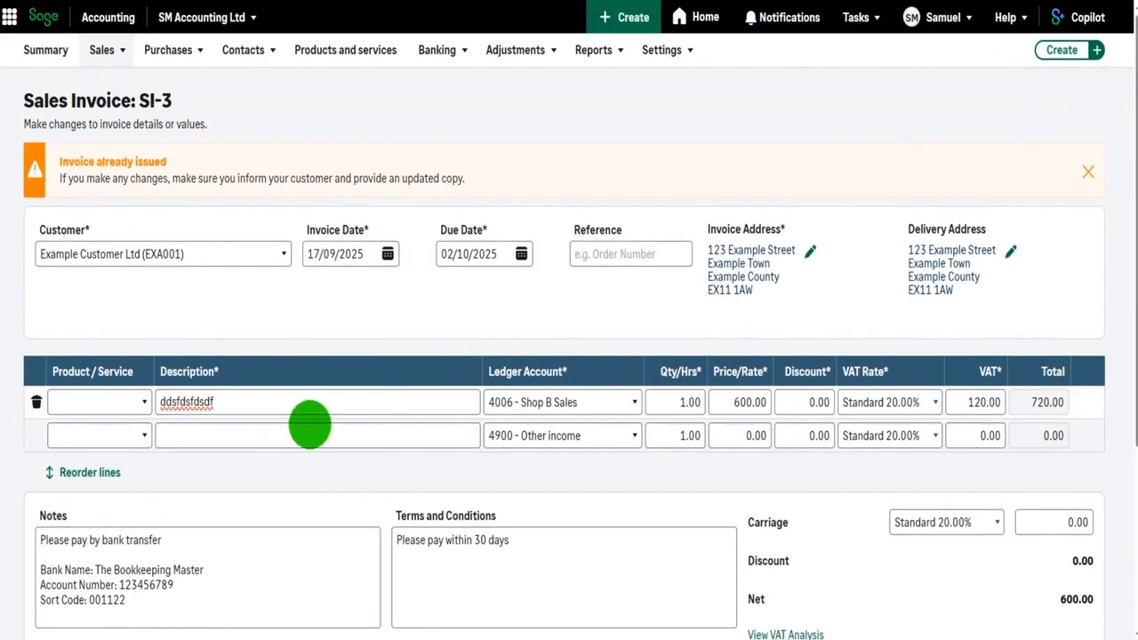
click(317, 402)
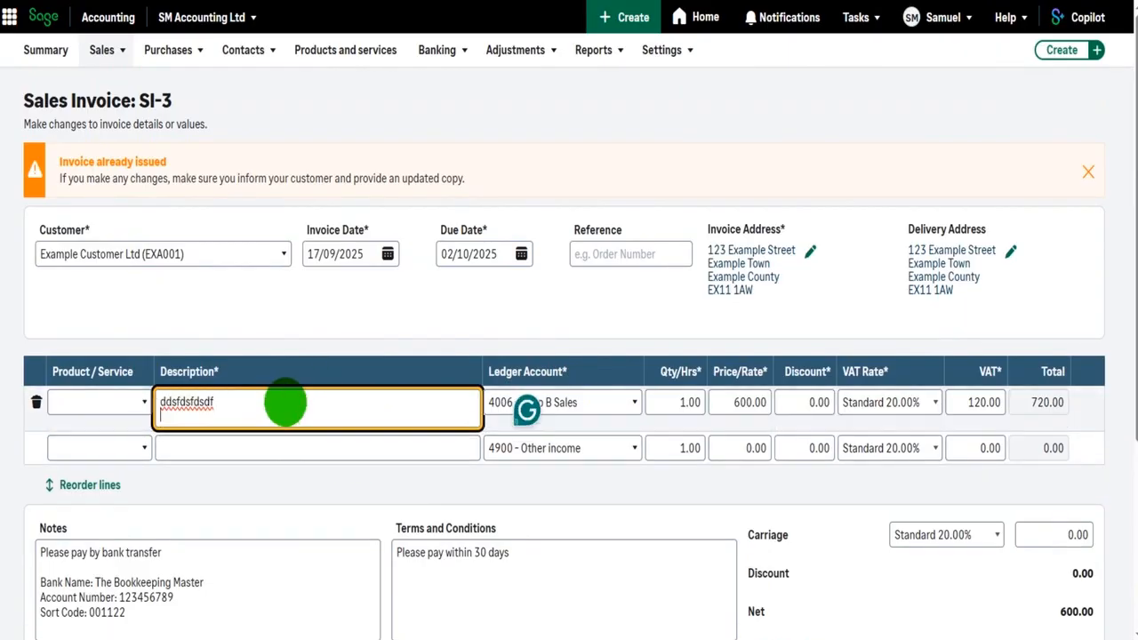
text(PO:DIJDSDJSD898)
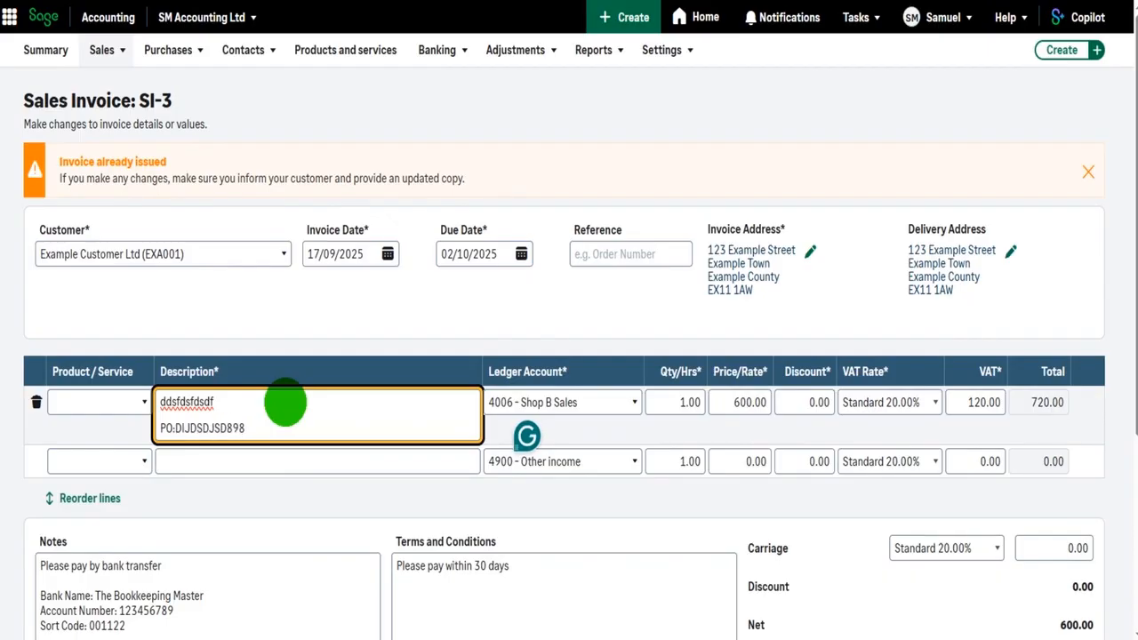
scroll(down, 3)
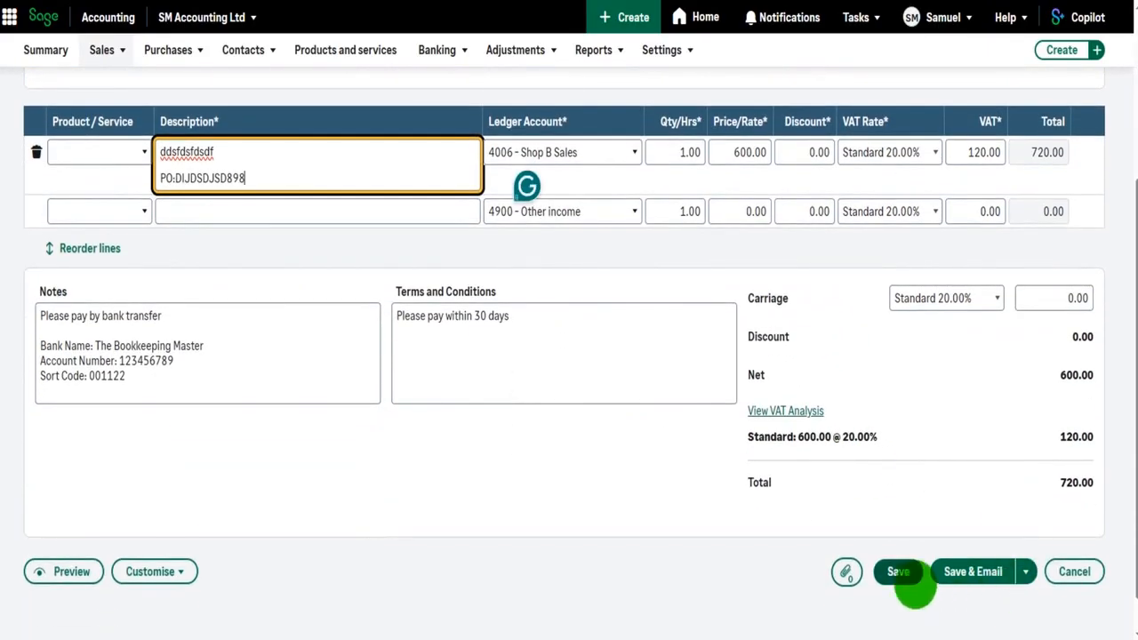
click(897, 571)
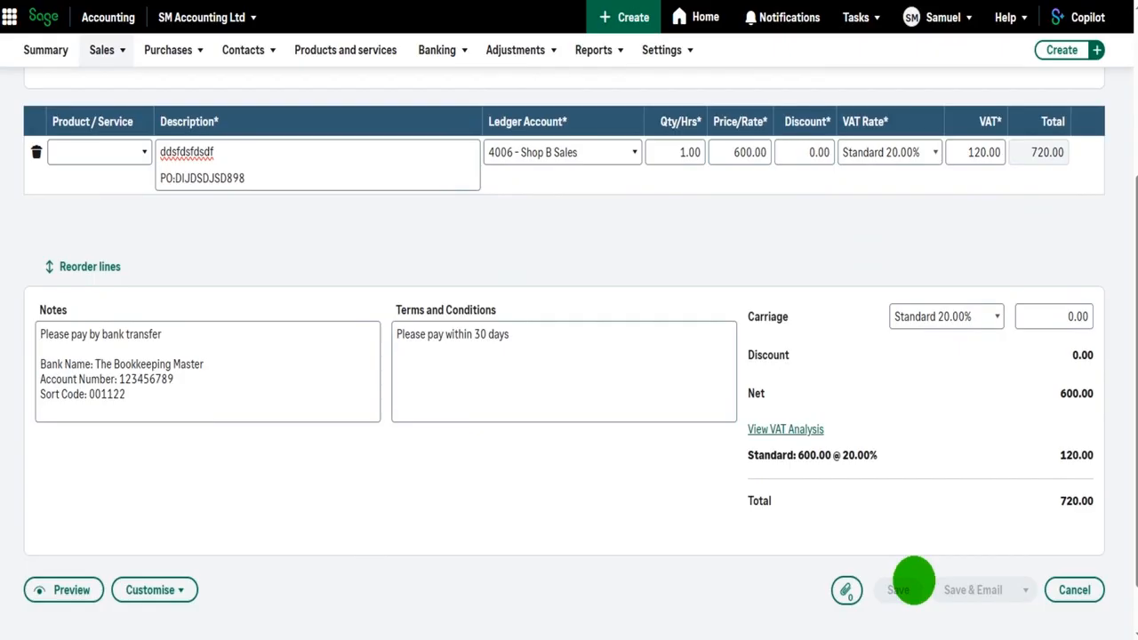
Reopen SI-3 in its edit form and review the first line's PO reference and £720.00 total.
click(897, 590)
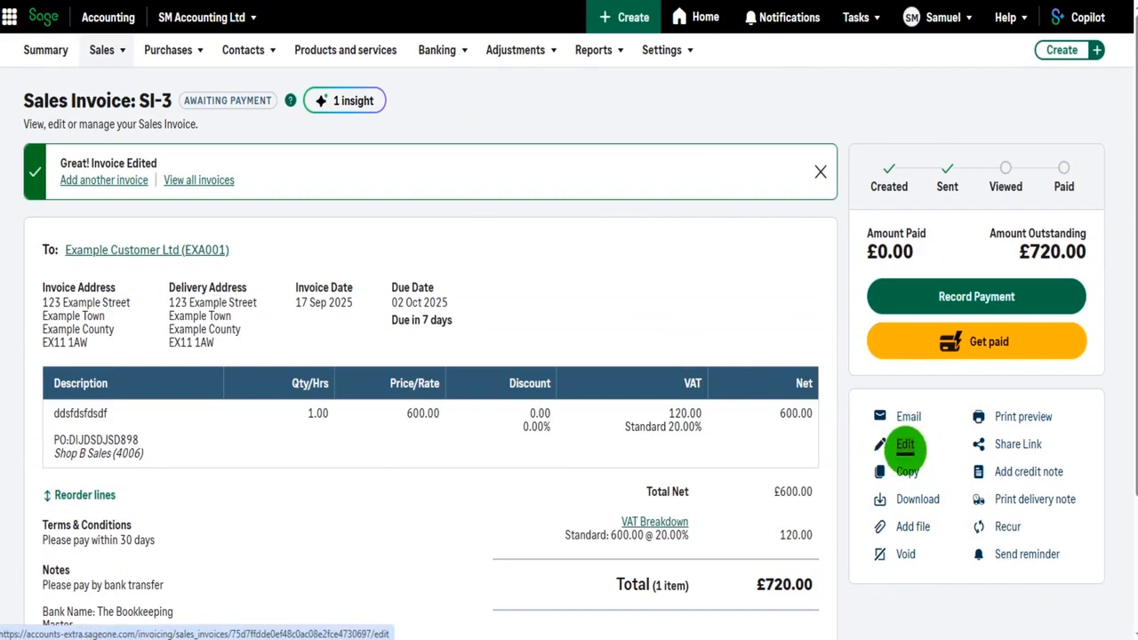
click(905, 444)
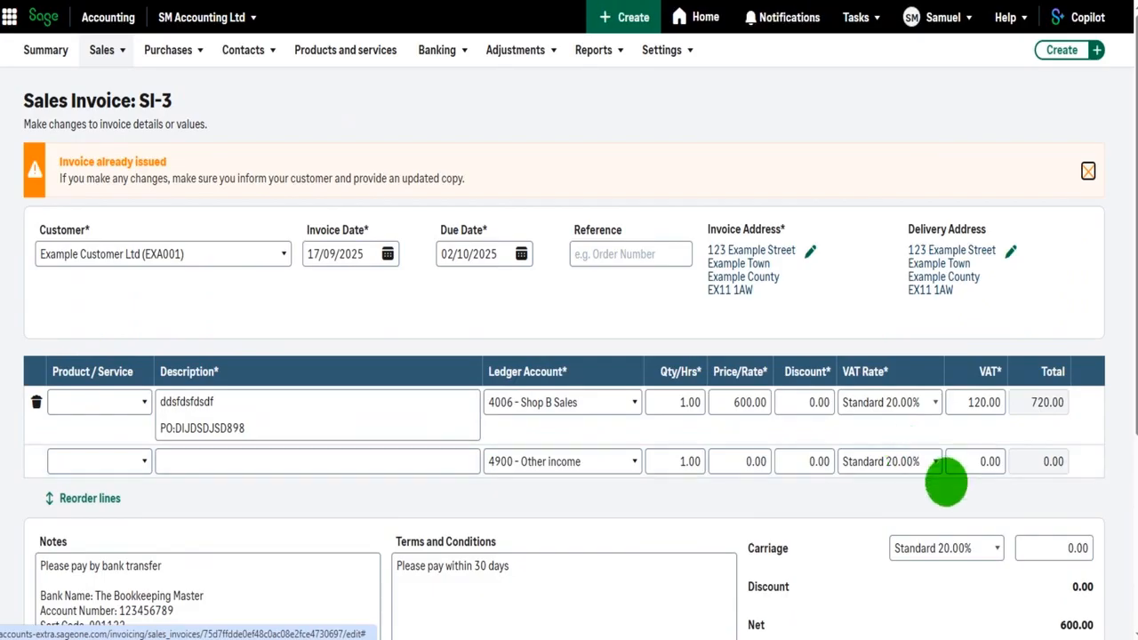
mouse_move(525, 510)
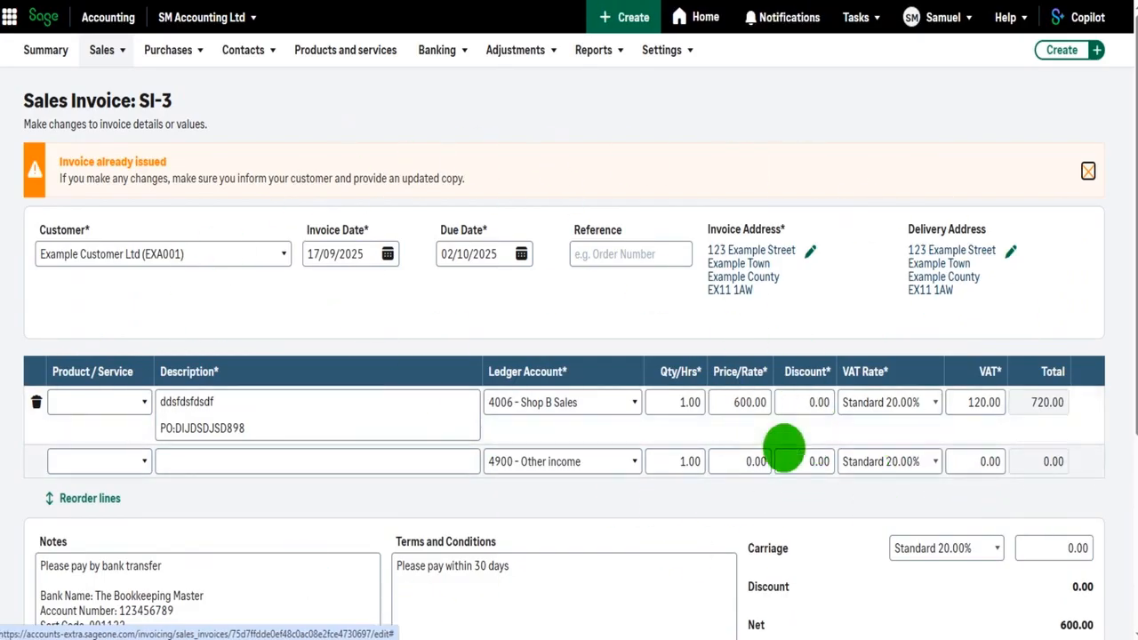
mouse_move(935, 357)
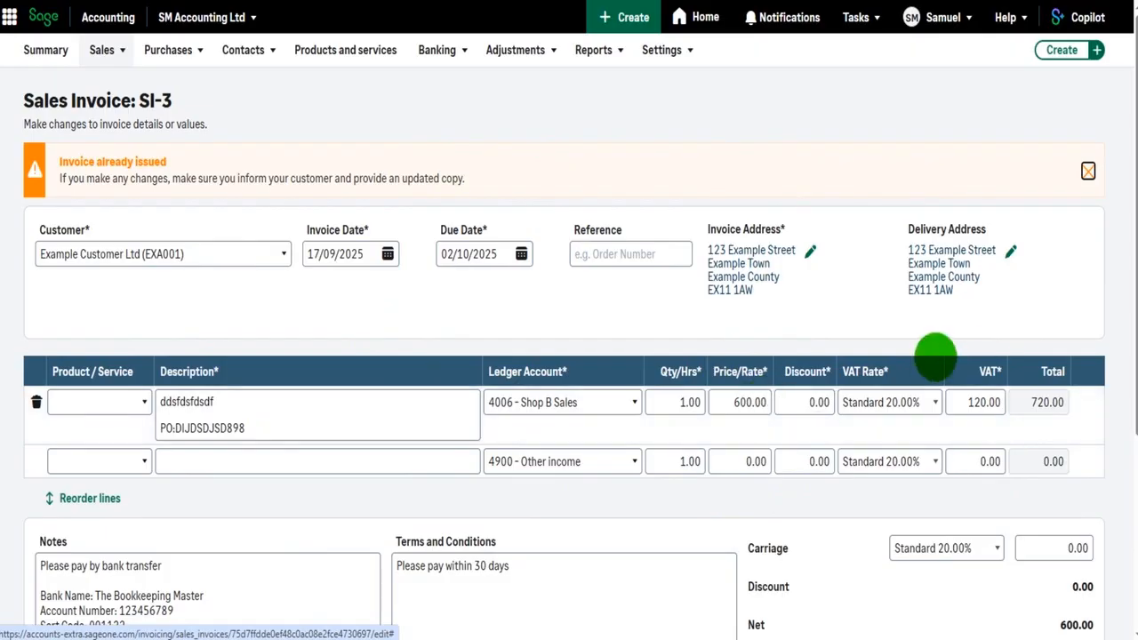
mouse_move(695, 309)
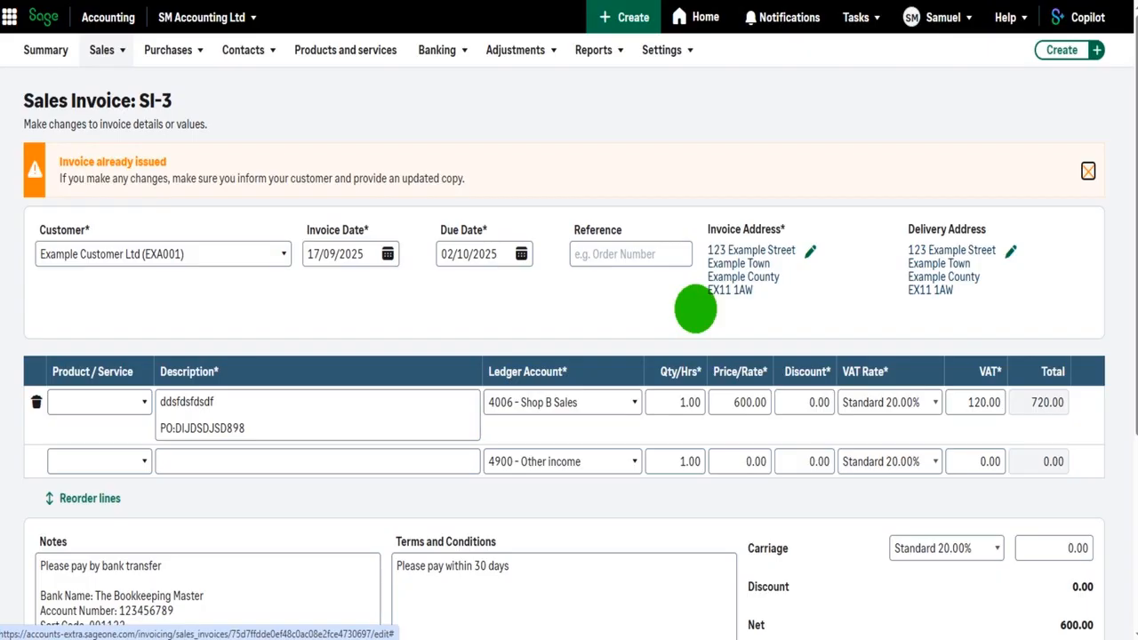
scroll(down, 3)
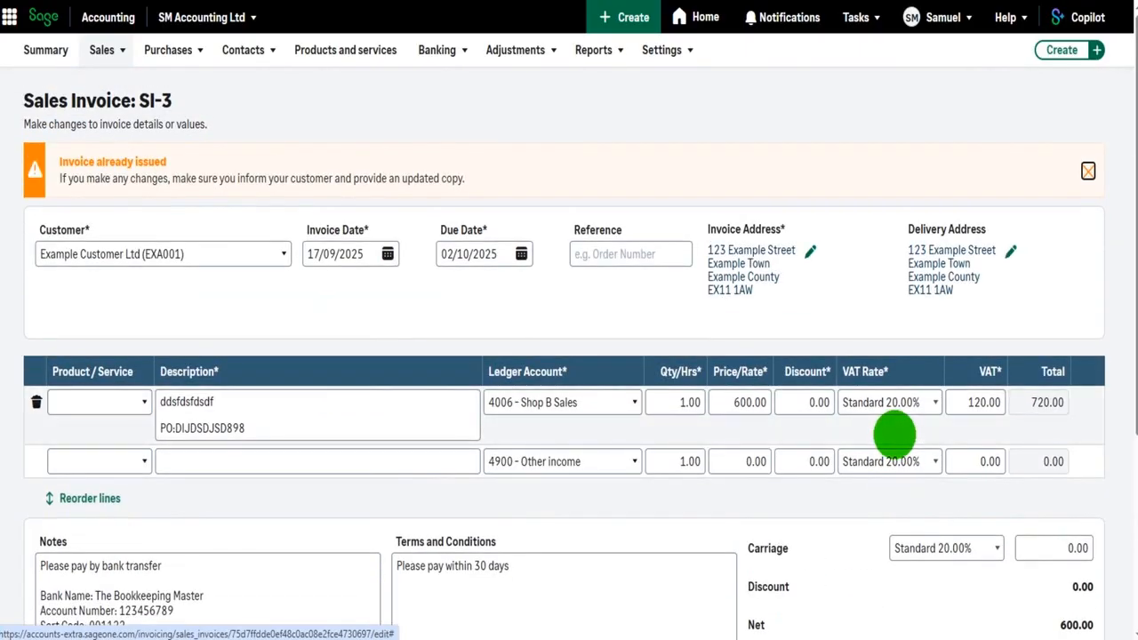
mouse_move(947, 298)
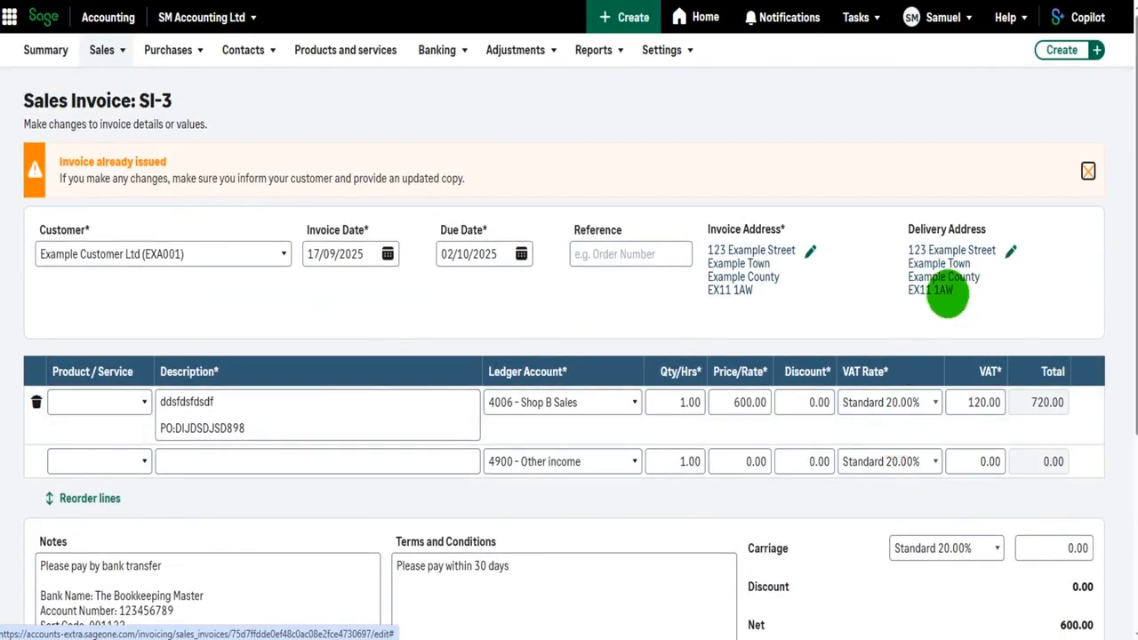
click(1088, 170)
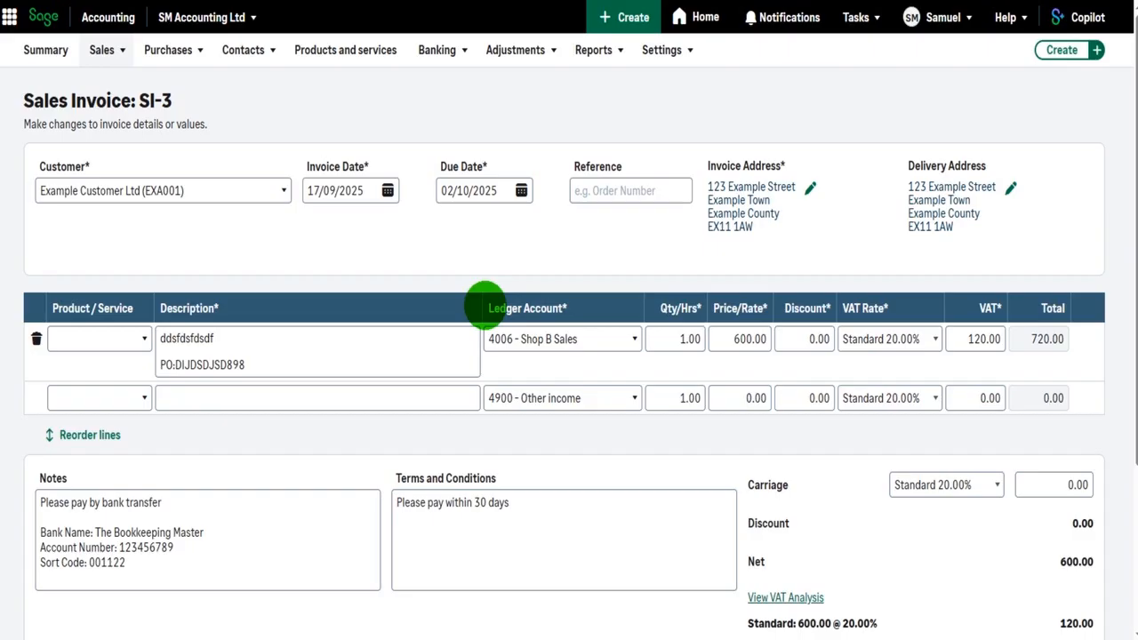
mouse_move(158, 430)
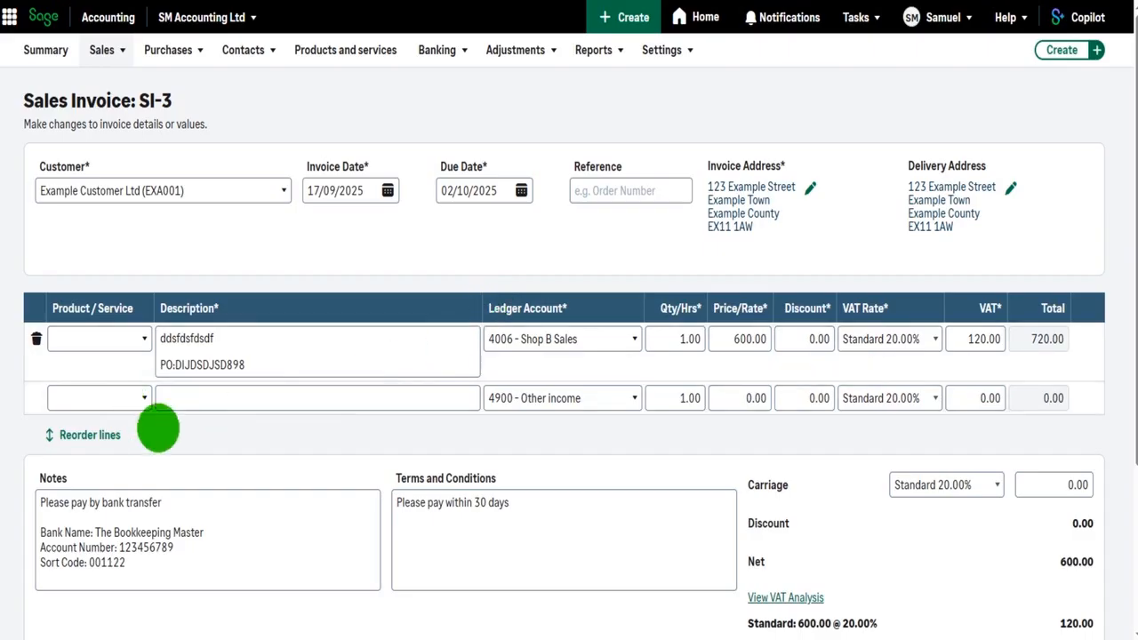
mouse_move(544, 435)
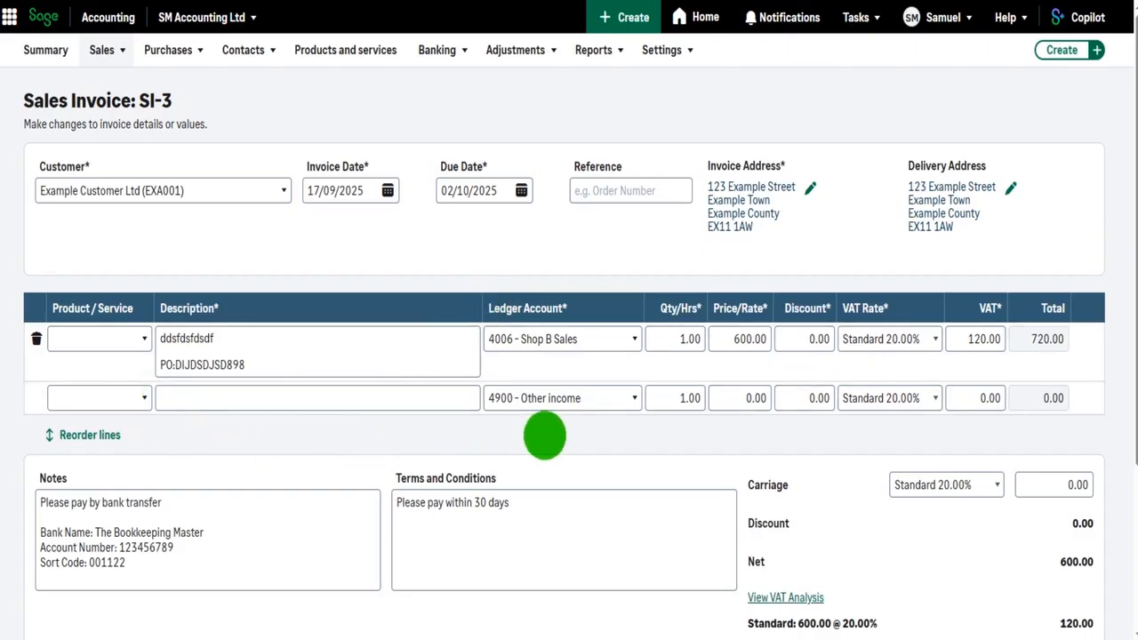
scroll(down, 3)
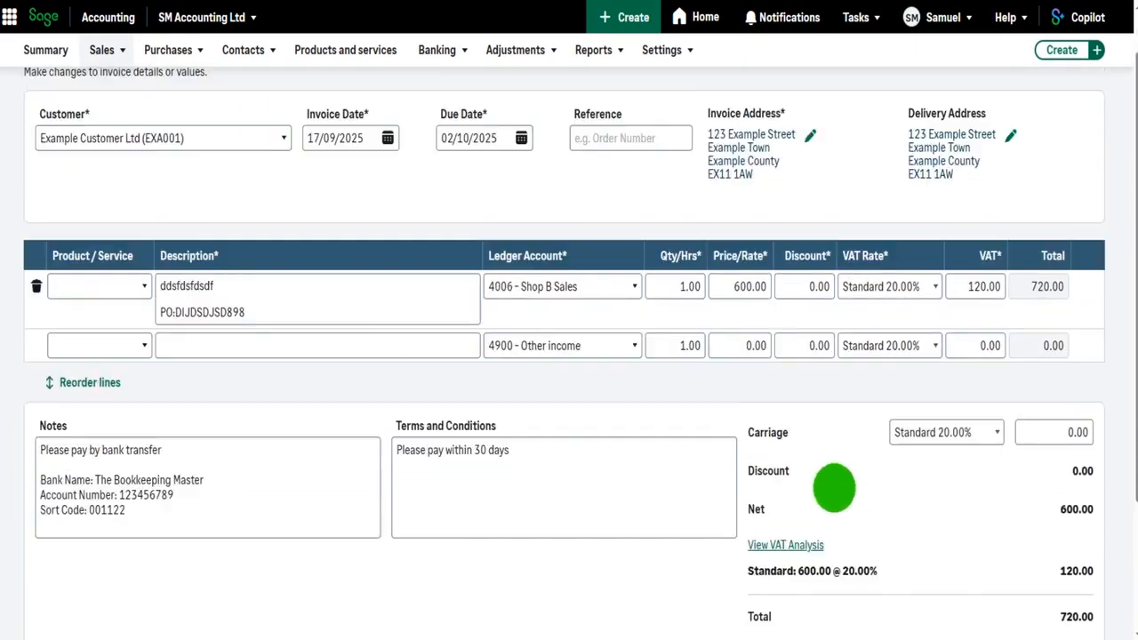
Return to Example Customer Ltd's customer record and open SI-3 from its Activity list.
click(243, 49)
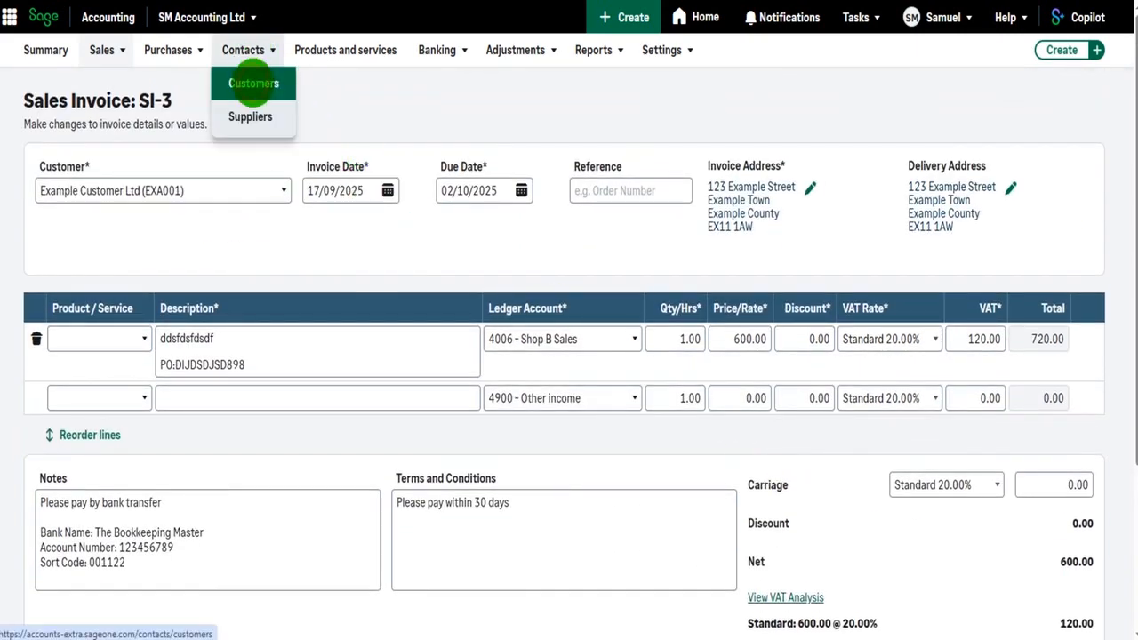
click(254, 83)
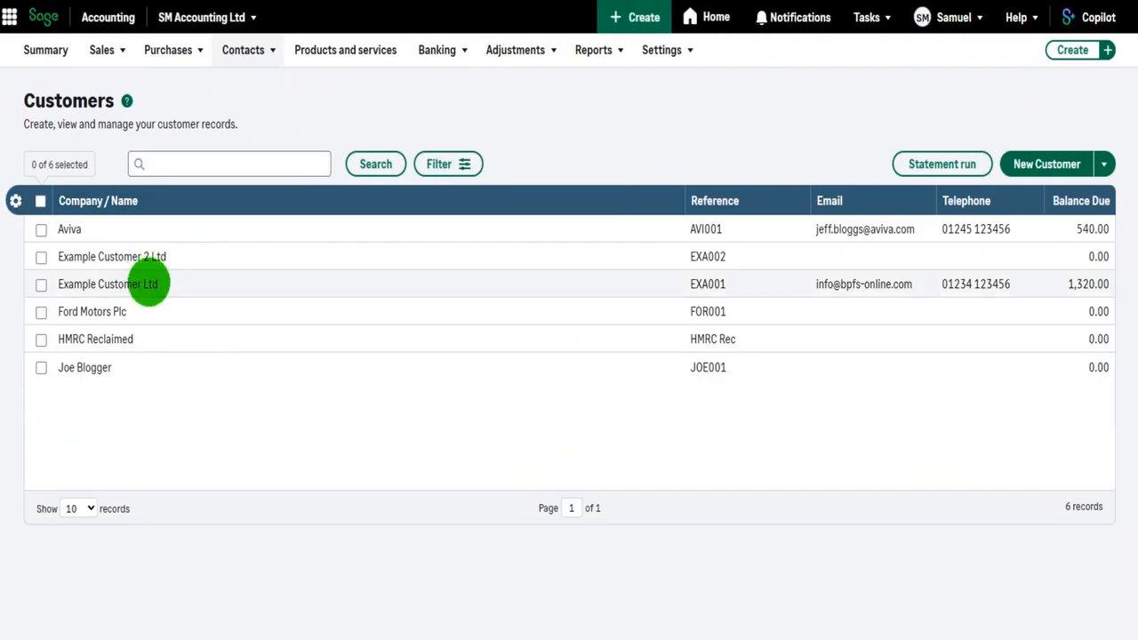
click(108, 284)
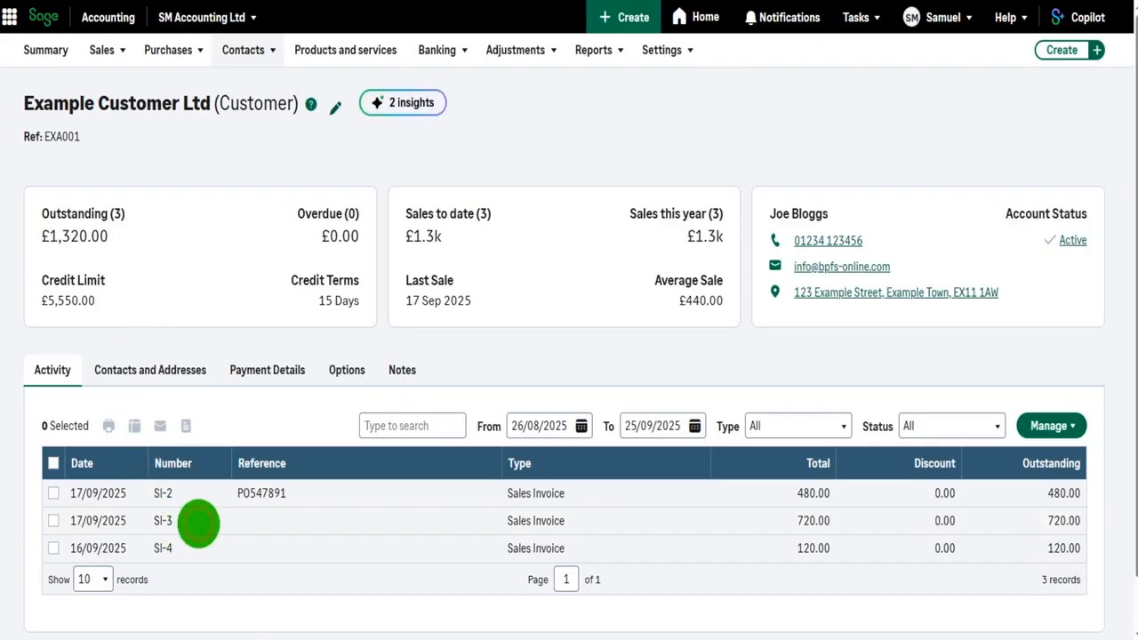
click(162, 520)
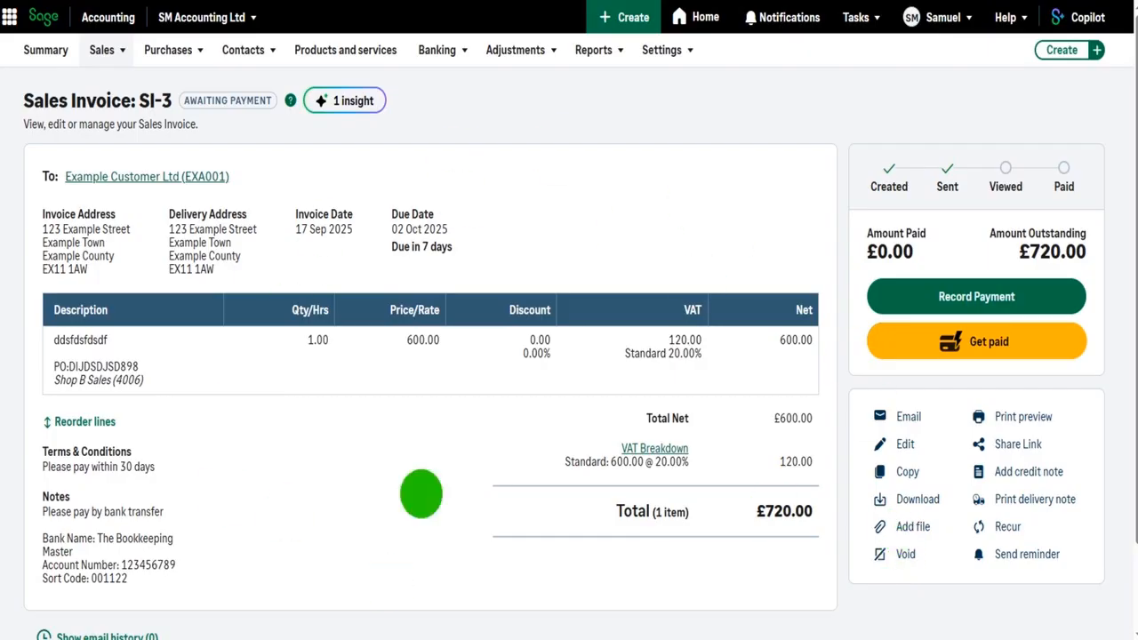
mouse_move(514, 397)
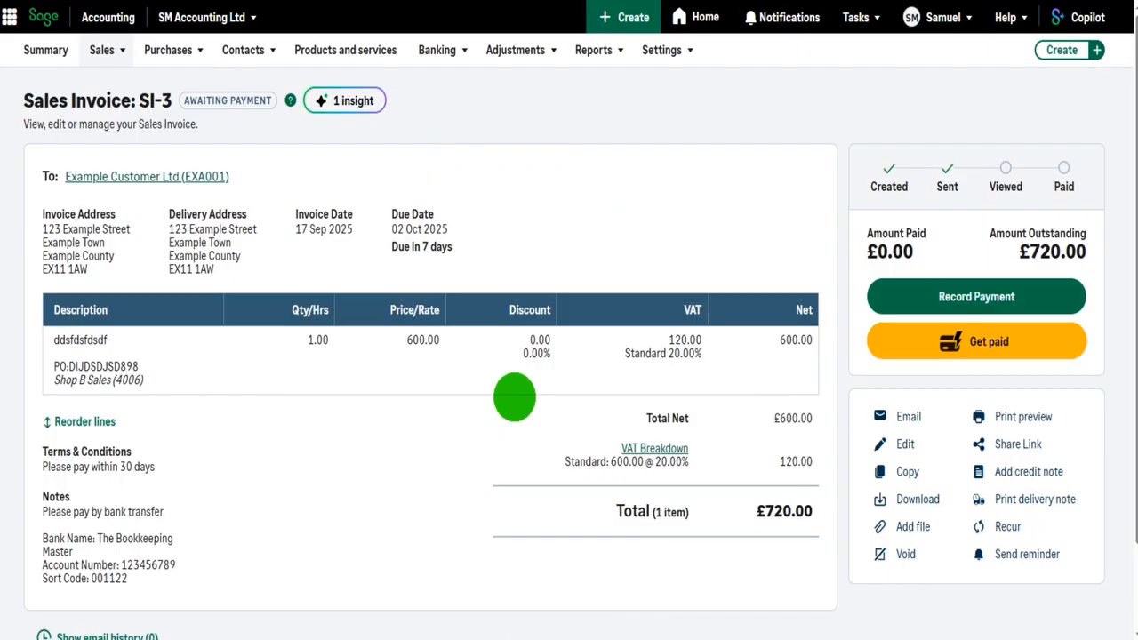
mouse_move(916, 569)
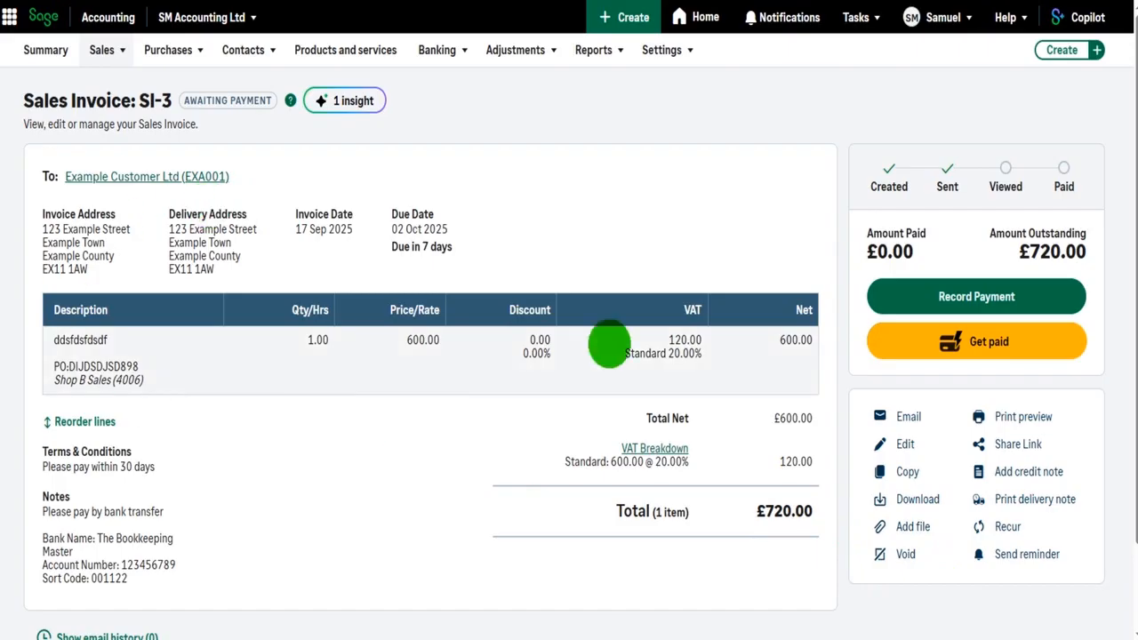
mouse_move(445, 287)
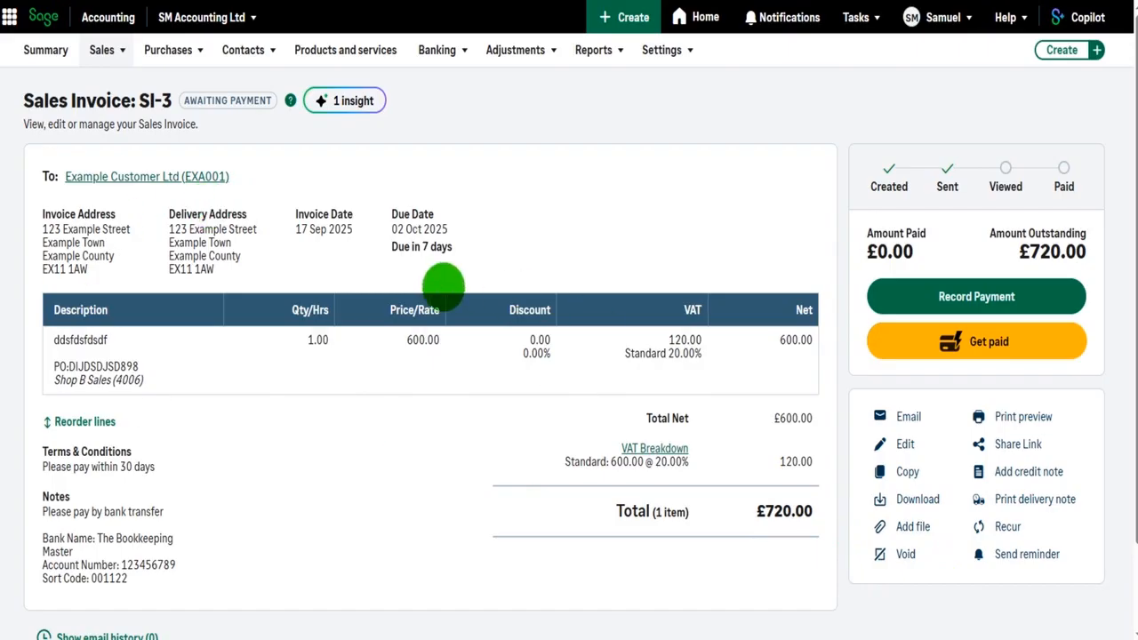